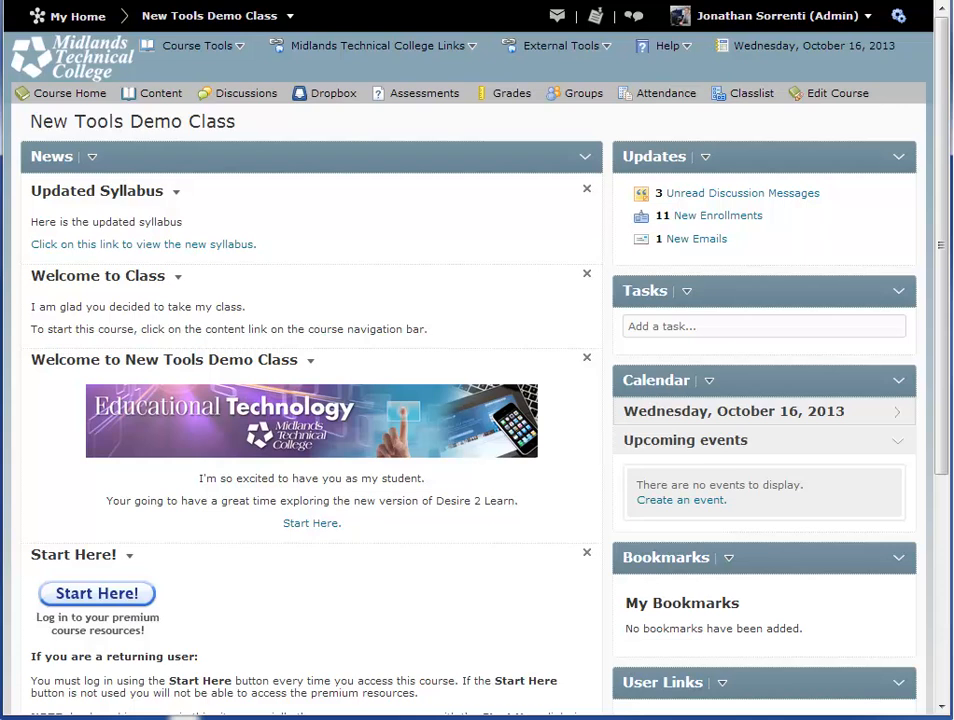
mouse_move(334, 92)
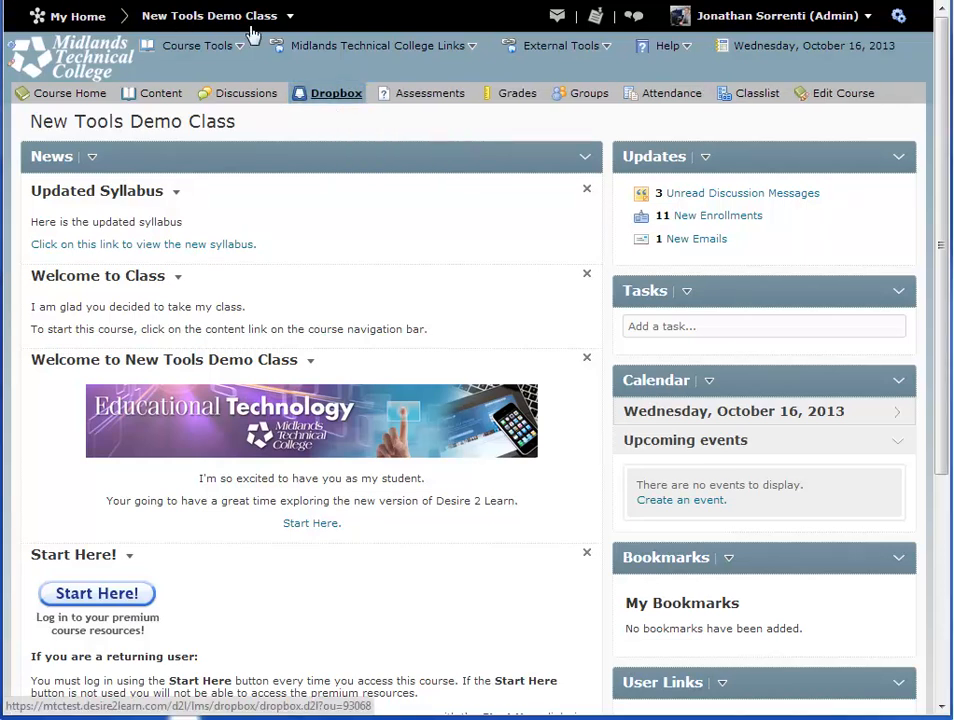
Show the Dropbox folders of the New Tools Demo Class course.
left_click(332, 92)
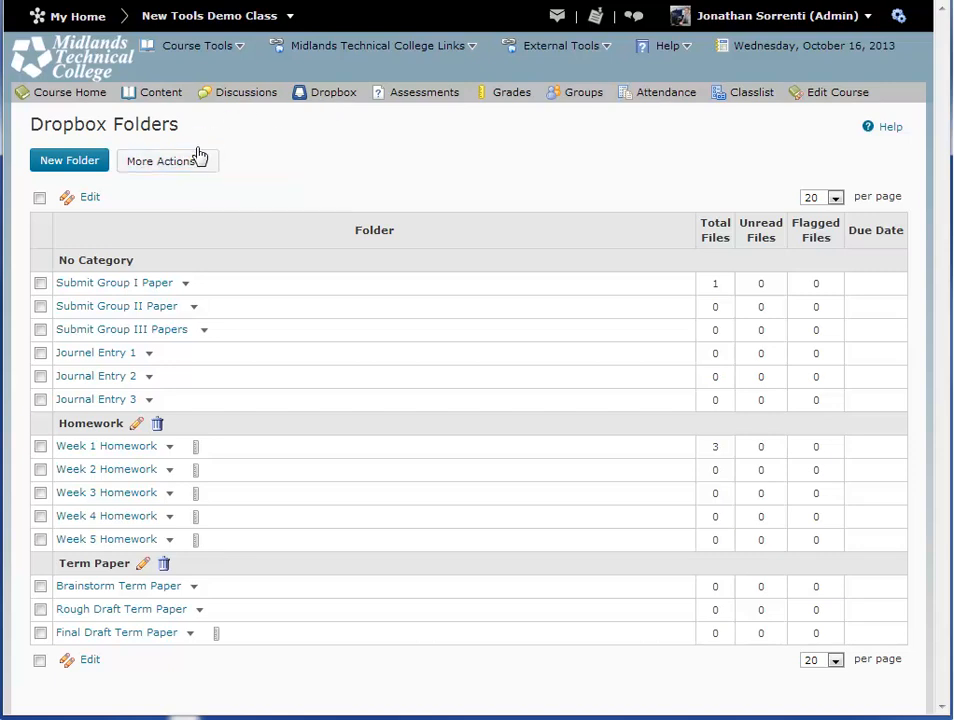
Reach the Delete Folders page through More Actions > Delete.
left_click(162, 160)
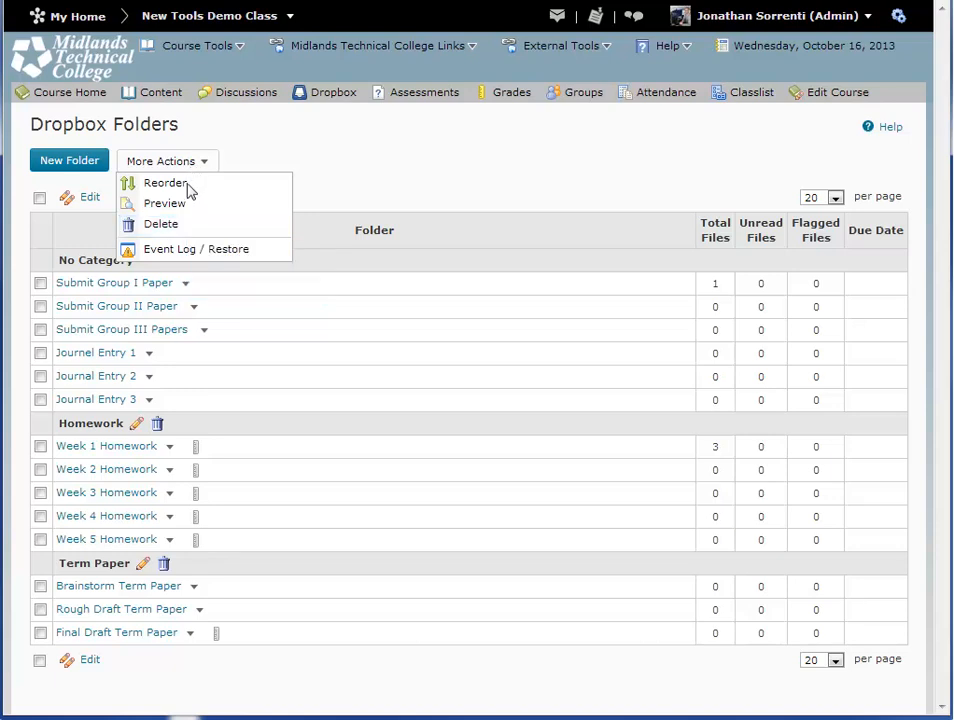
left_click(160, 224)
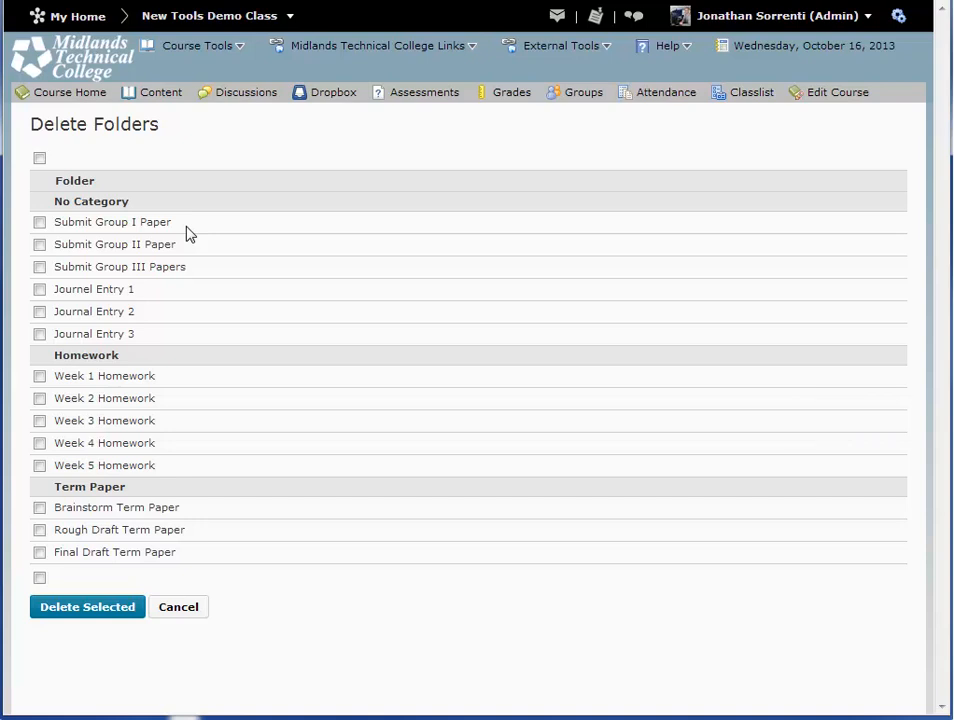
mouse_move(40, 288)
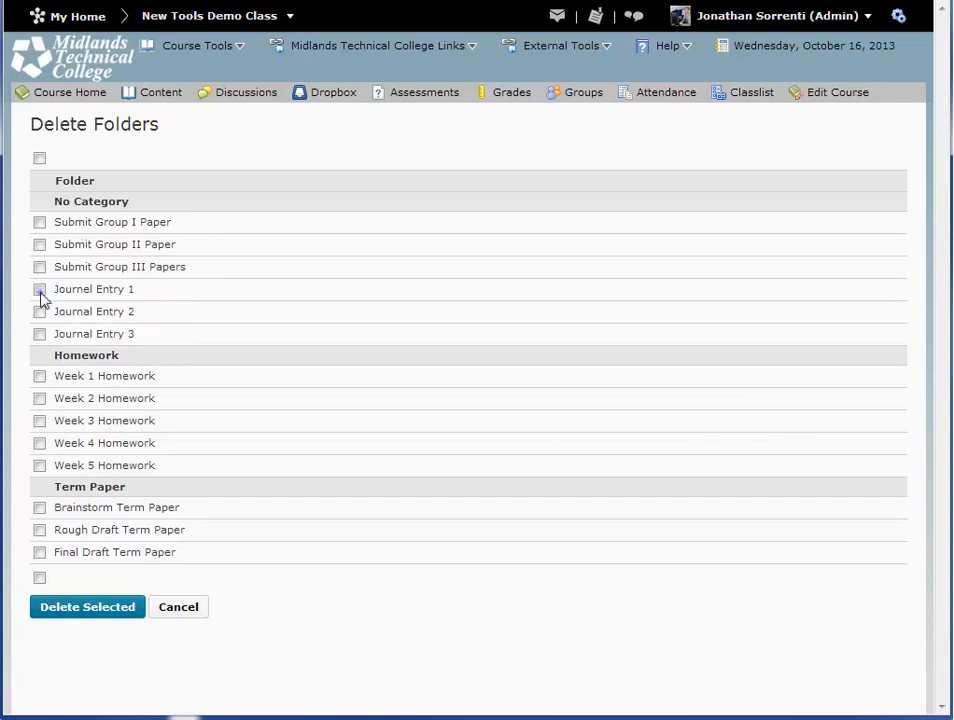
Delete the Journal Entry 1 folder and confirm its permanent removal.
left_click(40, 288)
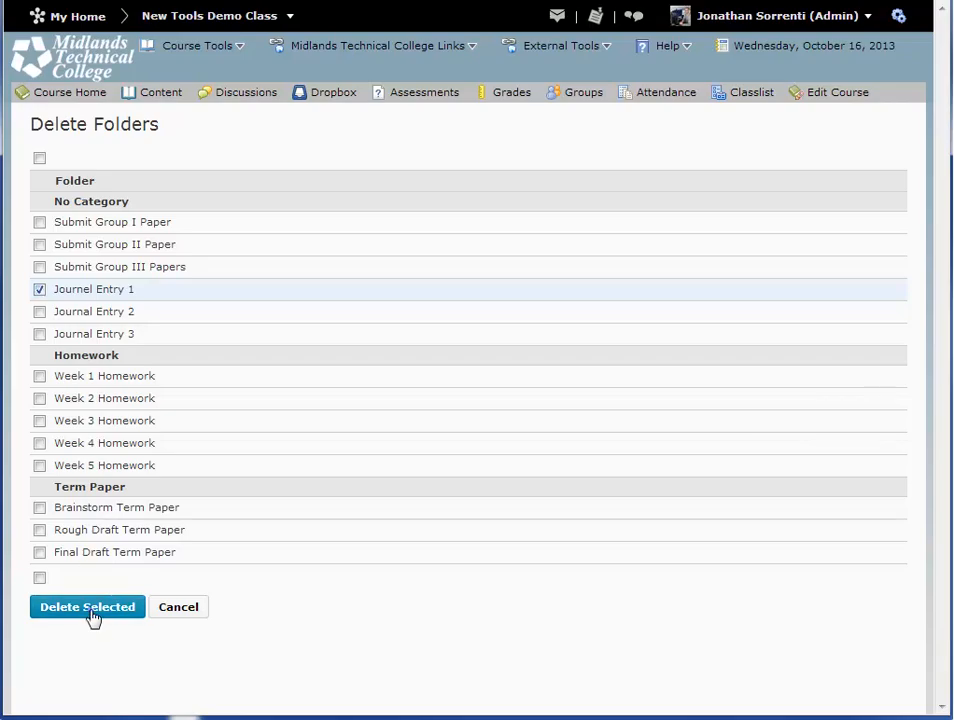
left_click(88, 606)
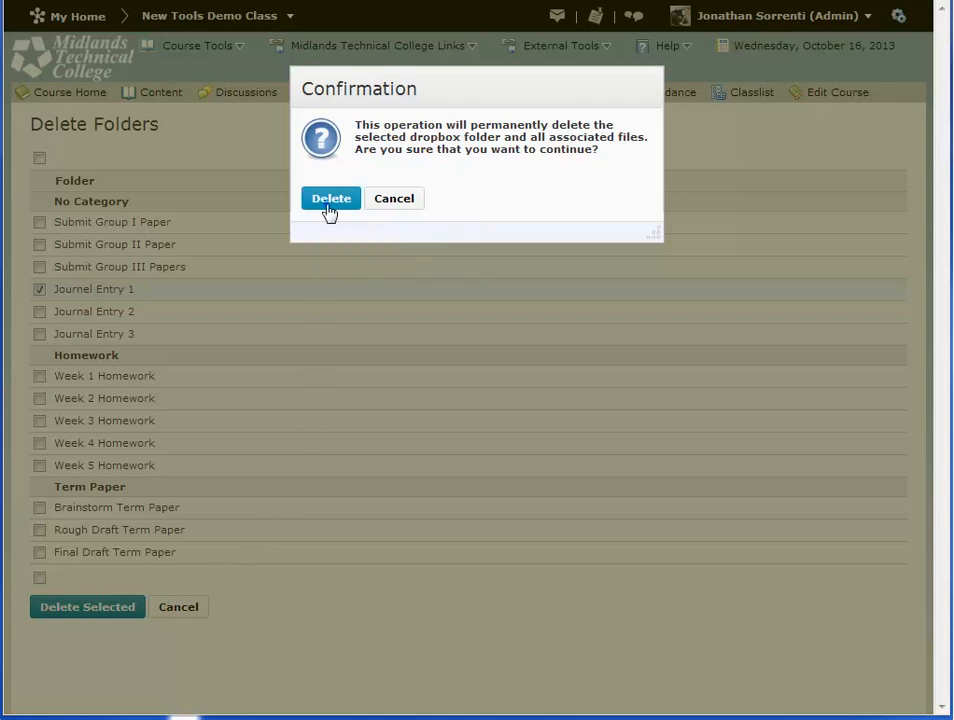
left_click(332, 198)
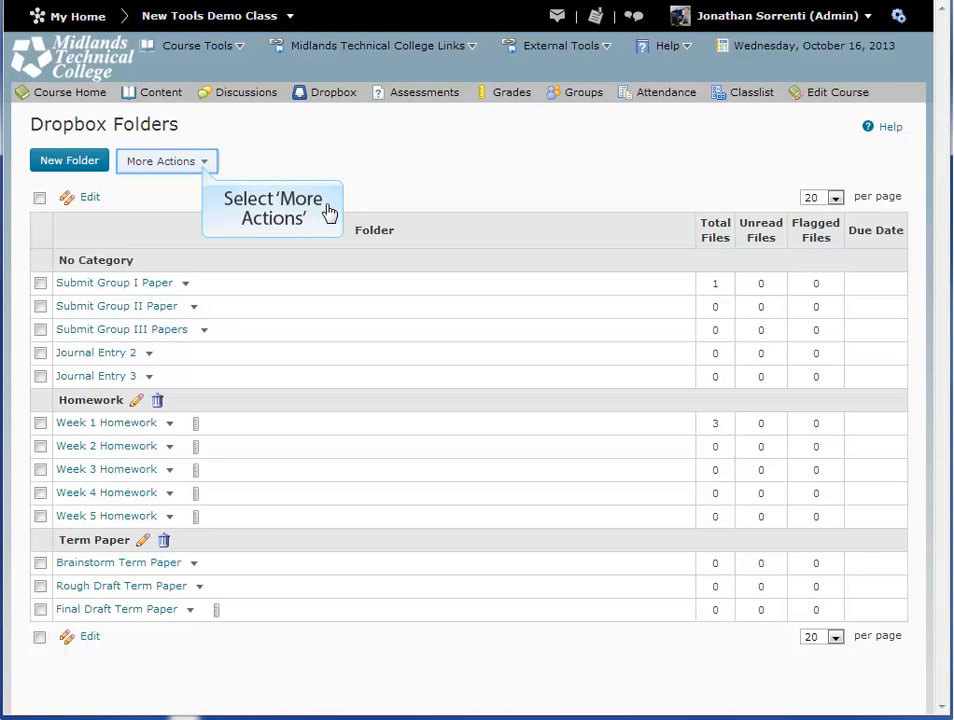
mouse_move(312, 208)
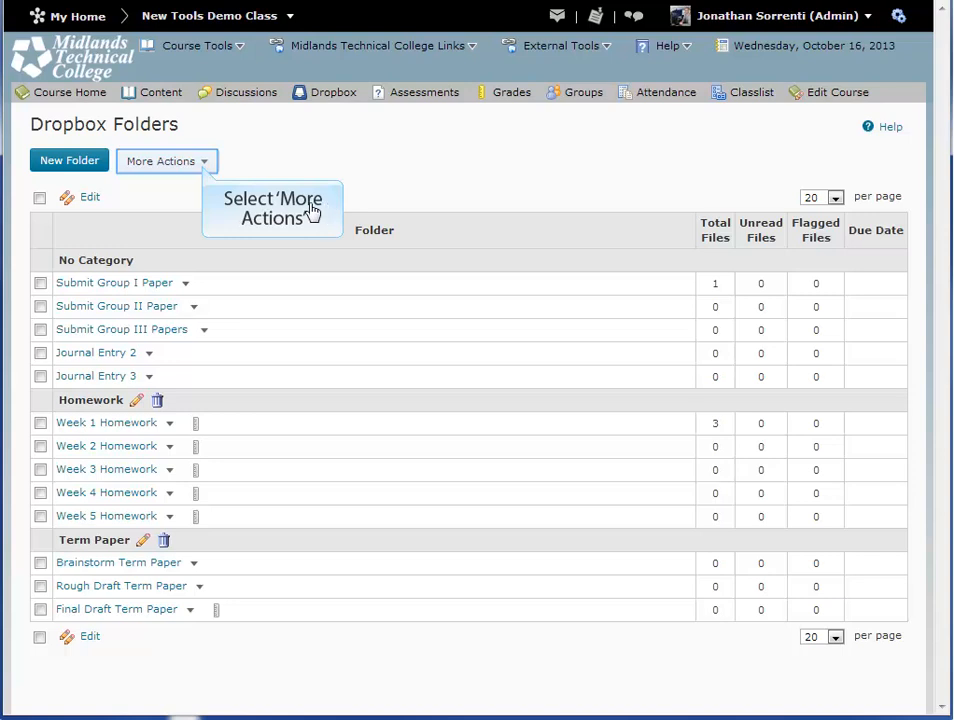
Show the Event Log / Restore page listing the deleted Journal Entry 1 folder.
left_click(164, 160)
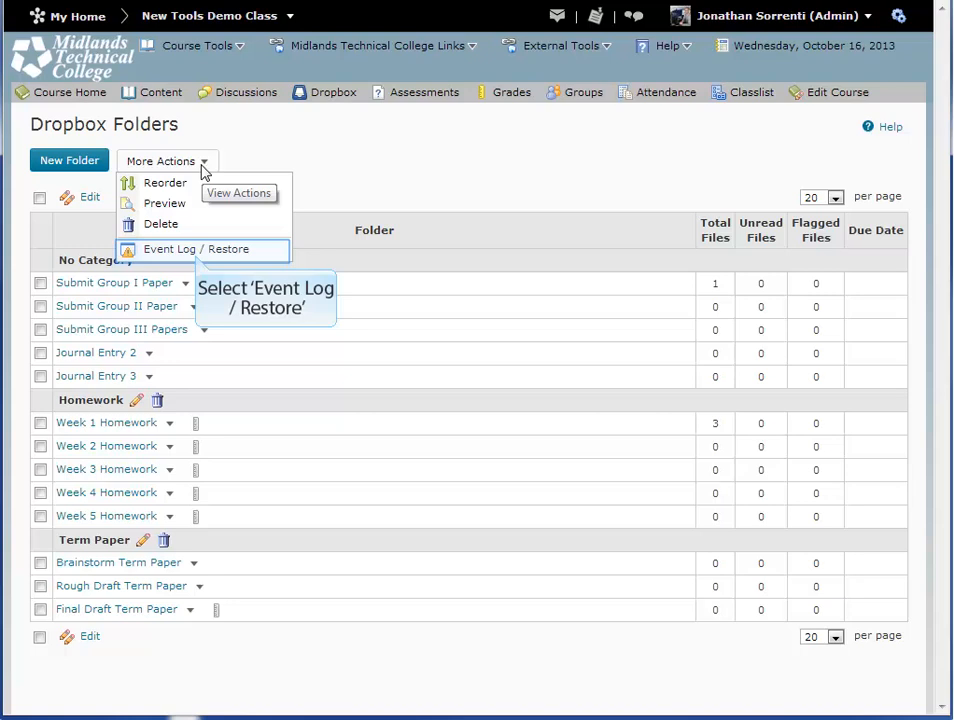
left_click(196, 248)
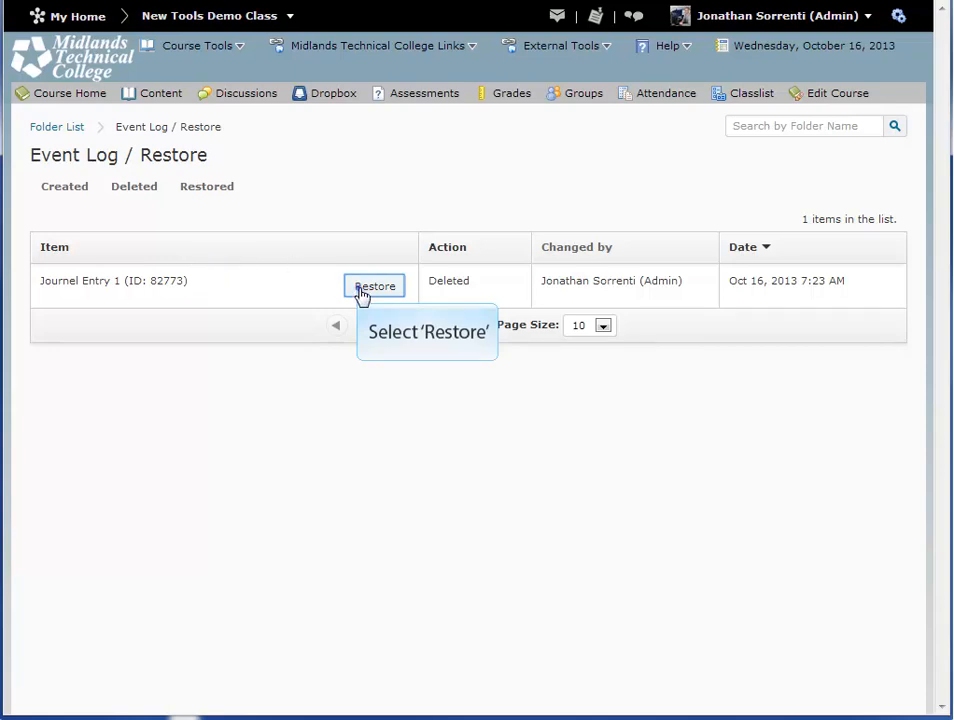
Restore Journal Entry 1 and confirm it reappears under No Category in the folder list.
left_click(376, 286)
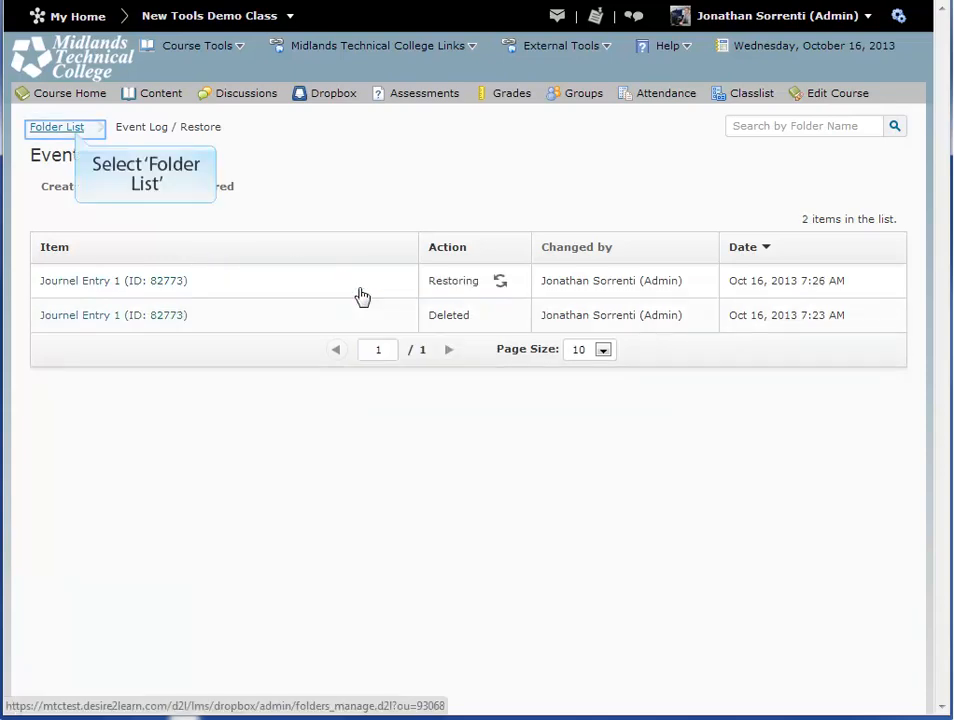
mouse_move(260, 288)
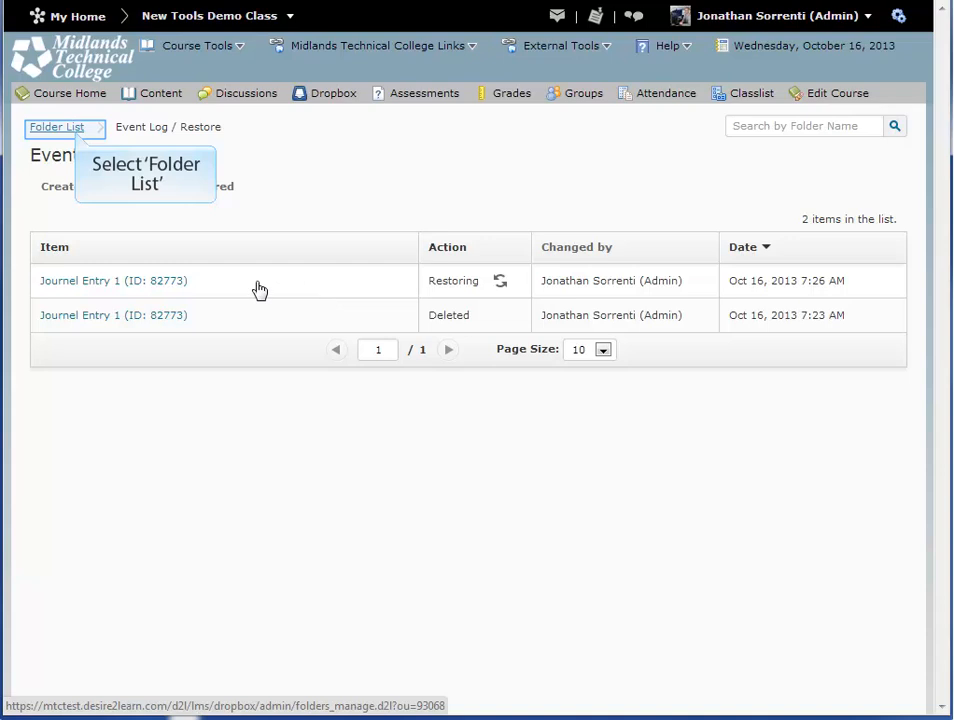
left_click(56, 128)
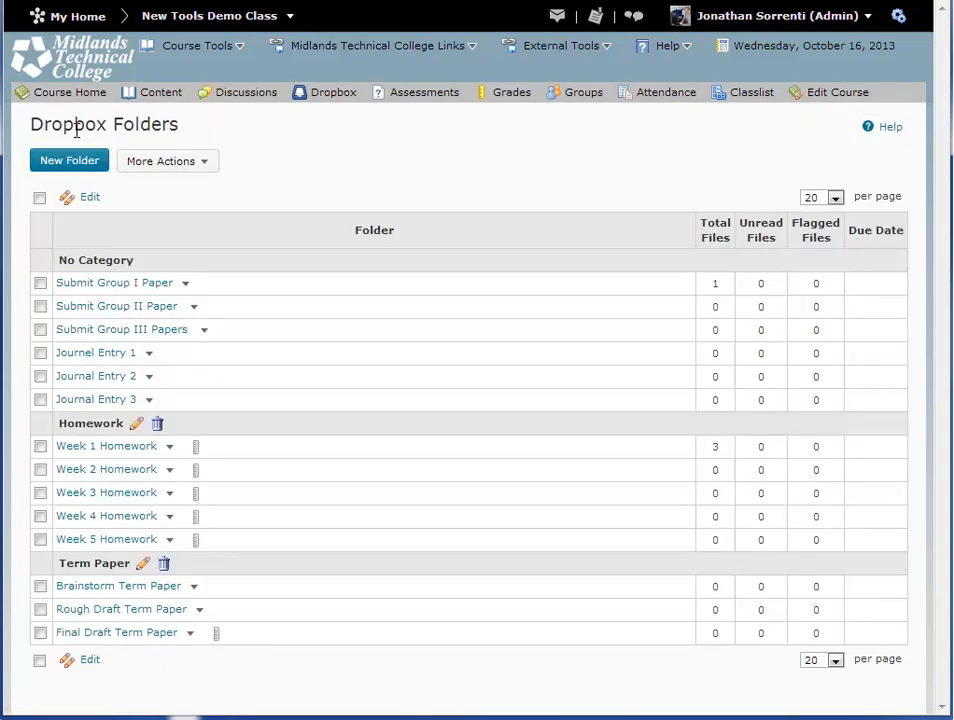